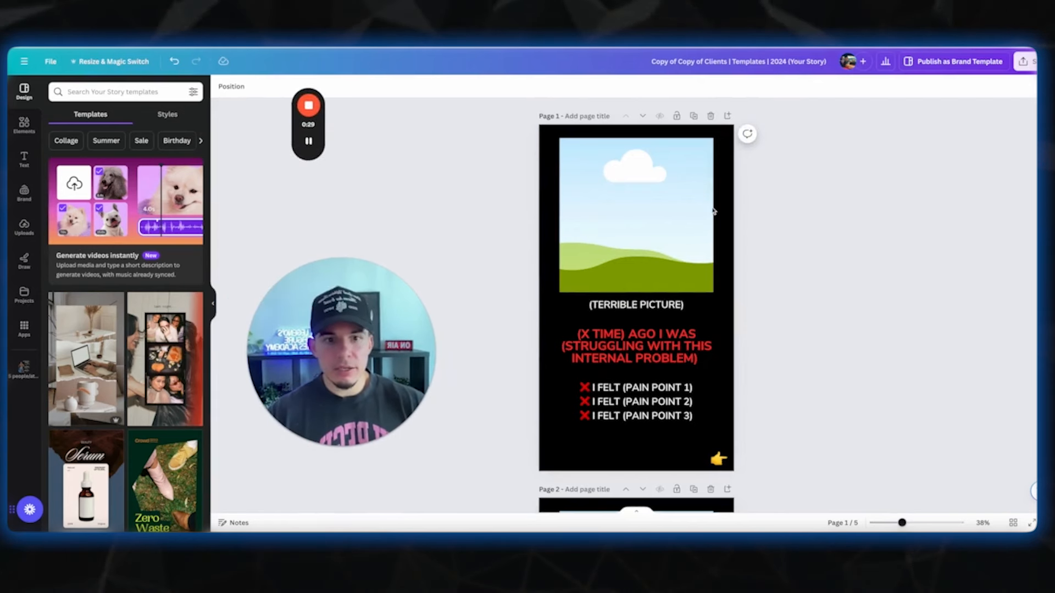
mouse_move(812, 254)
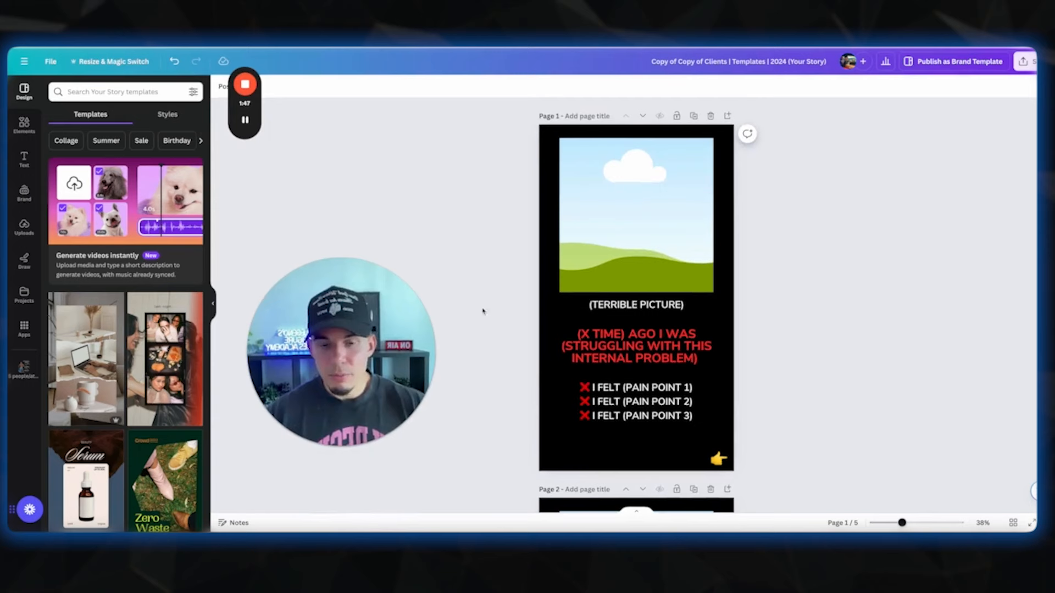
mouse_move(533, 330)
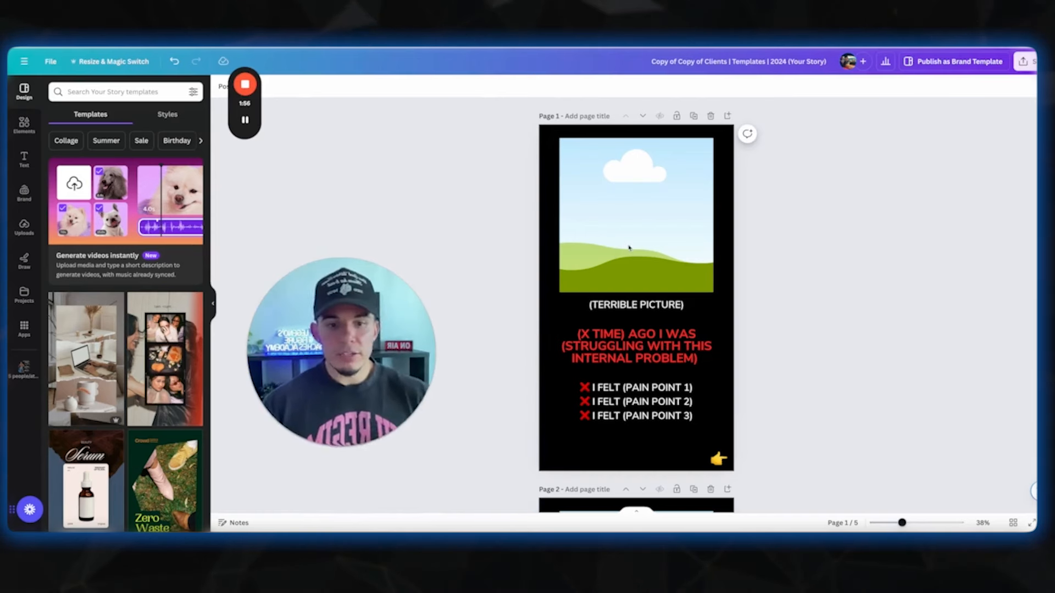
Edit page 1's red headline to read "struggling with this internal problem and XYZ external problem"
click(636, 212)
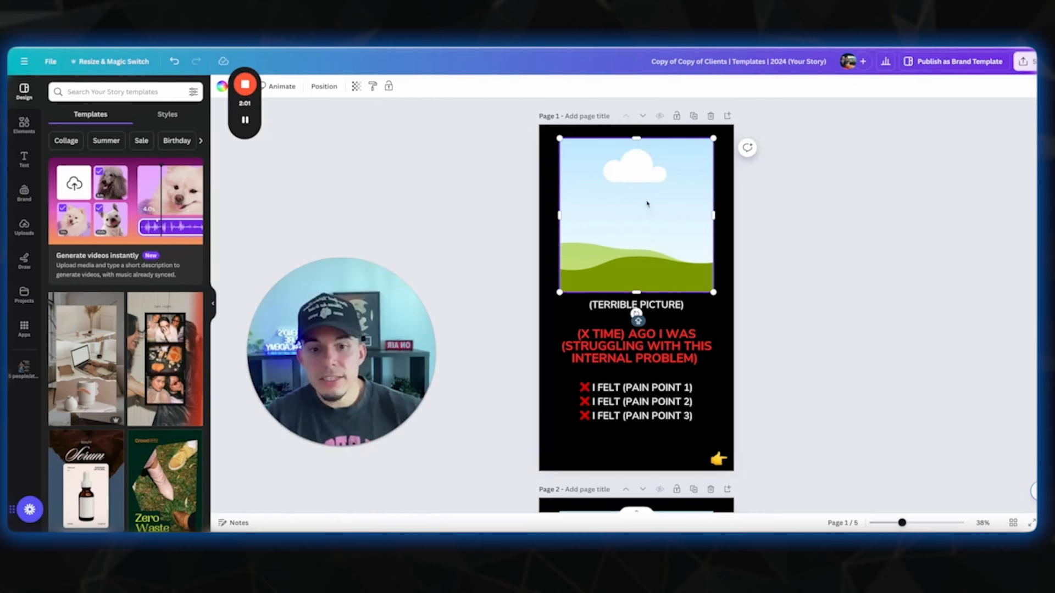
click(635, 304)
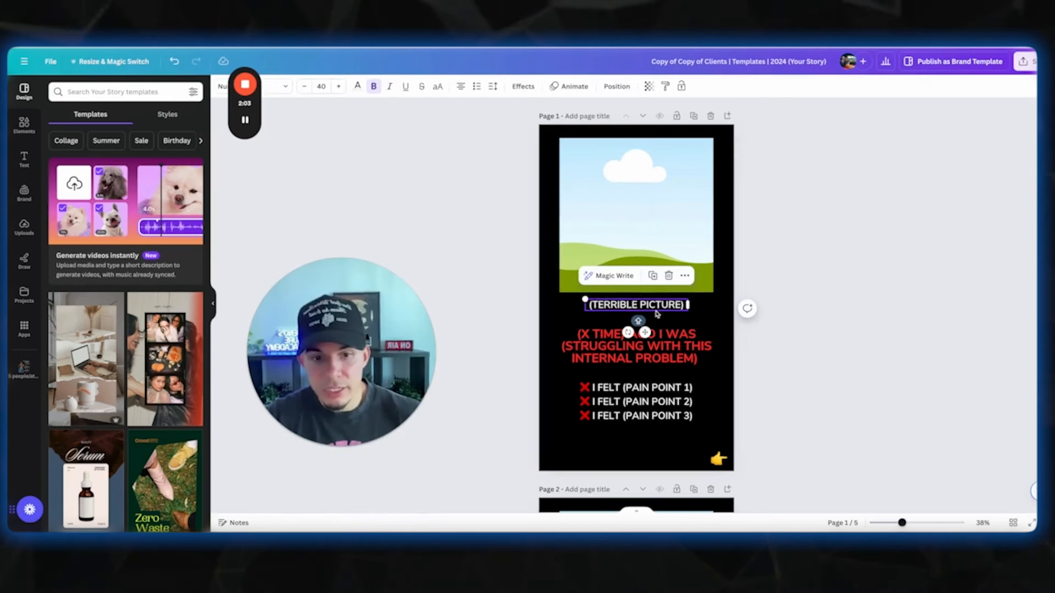
click(634, 346)
text( AND XYZ EXTERNAL PROBLEM)
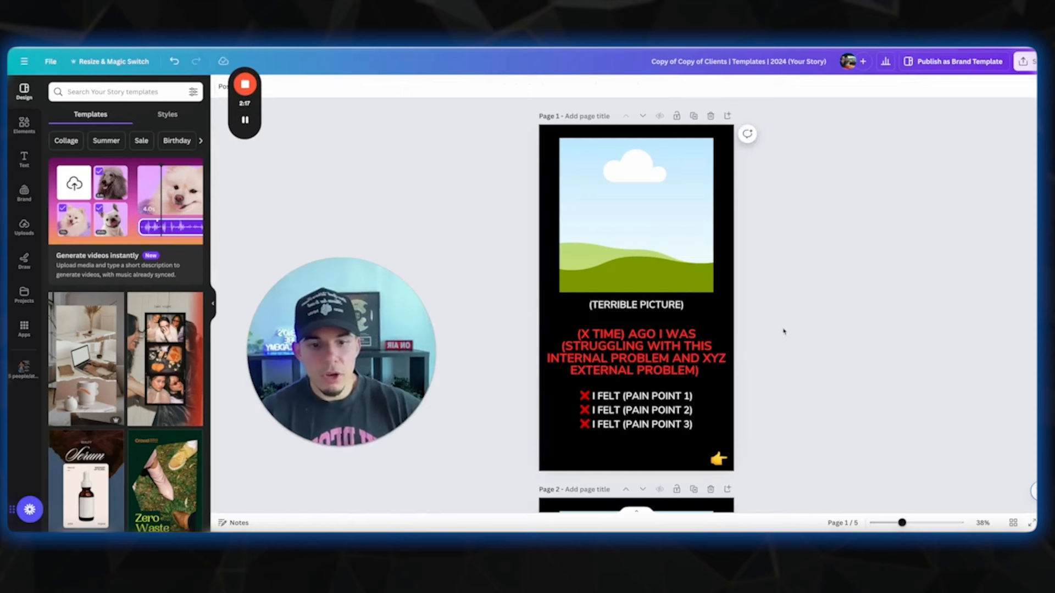
click(634, 352)
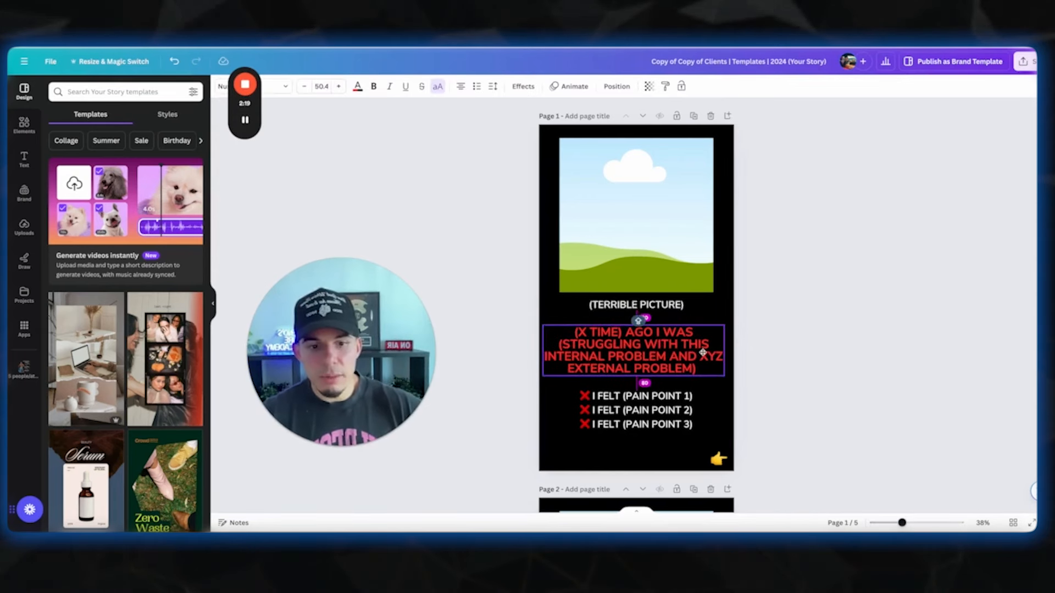
click(632, 349)
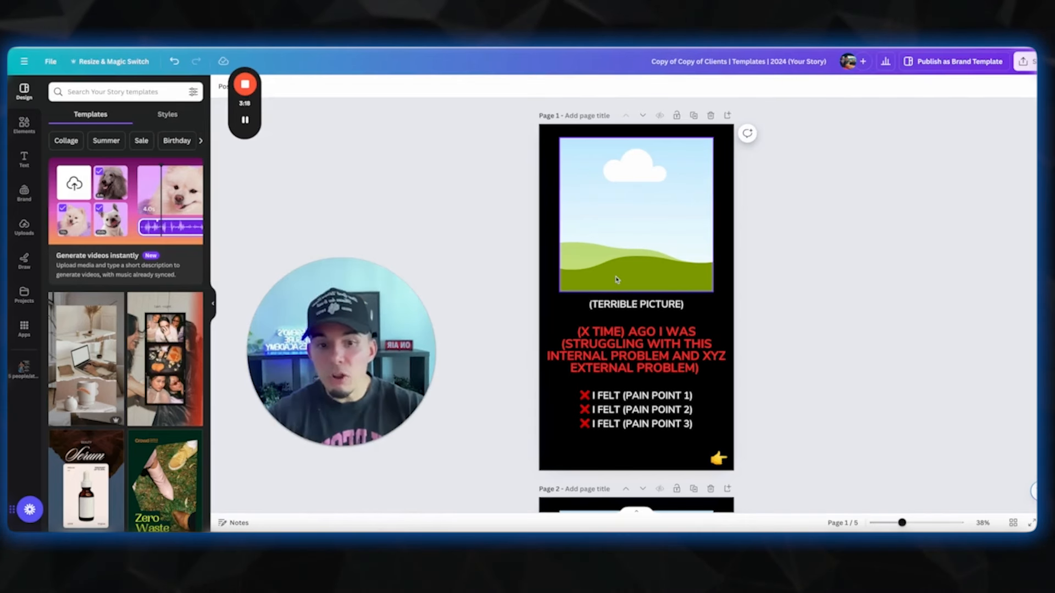
mouse_move(590, 171)
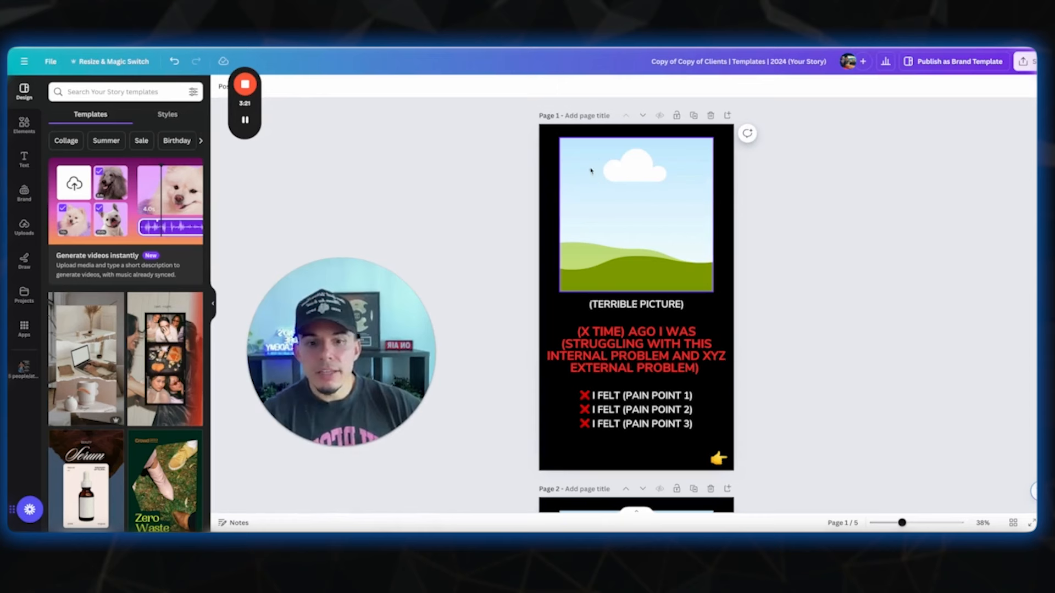
Browse Uploads for the page 1 photo slot, then switch to the Text styles panel
click(635, 212)
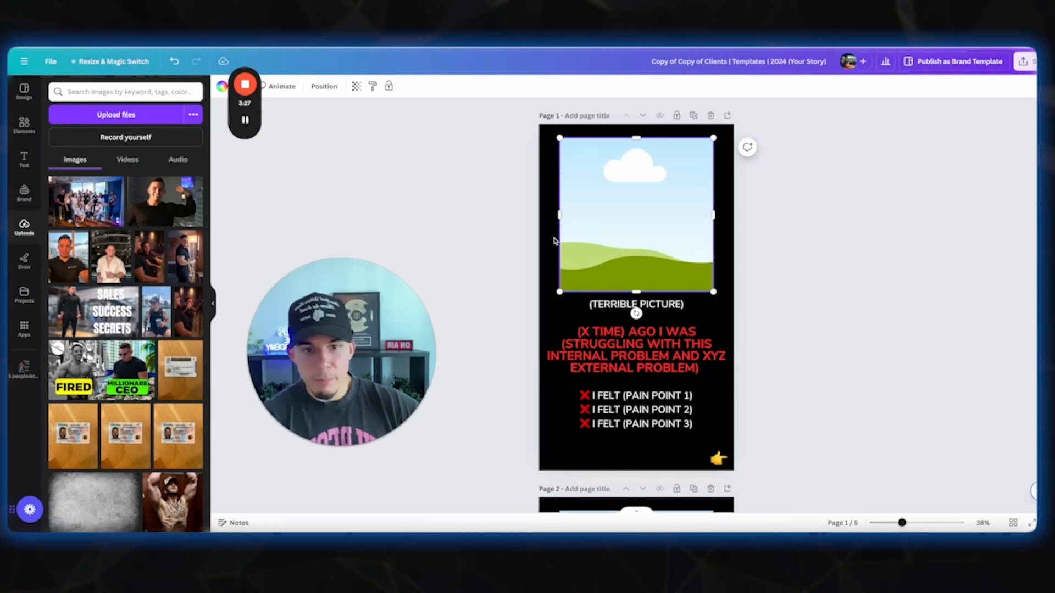
scroll(down, 3)
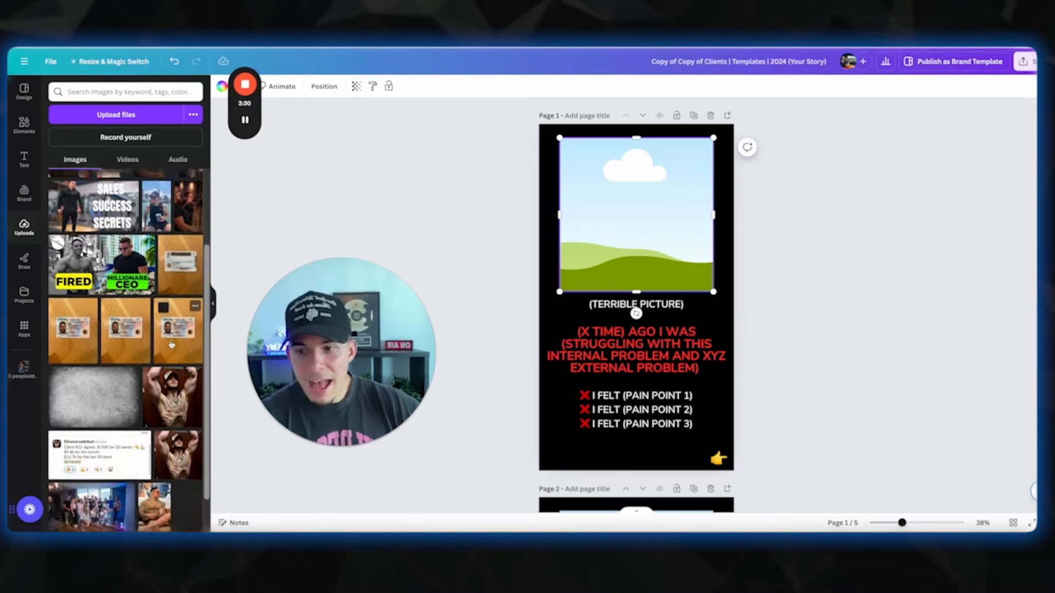
scroll(up, 3)
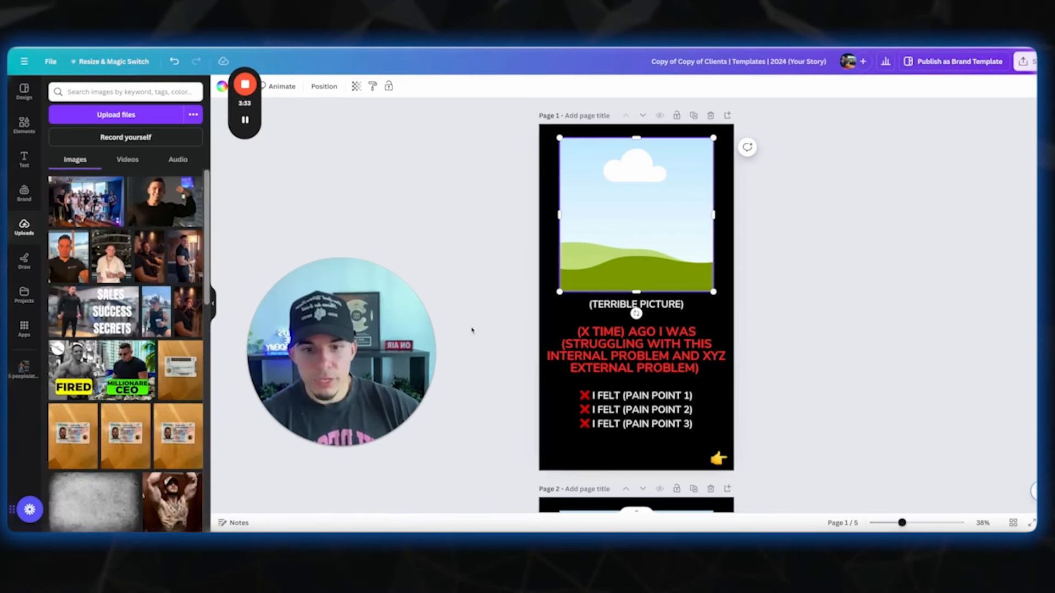
click(24, 160)
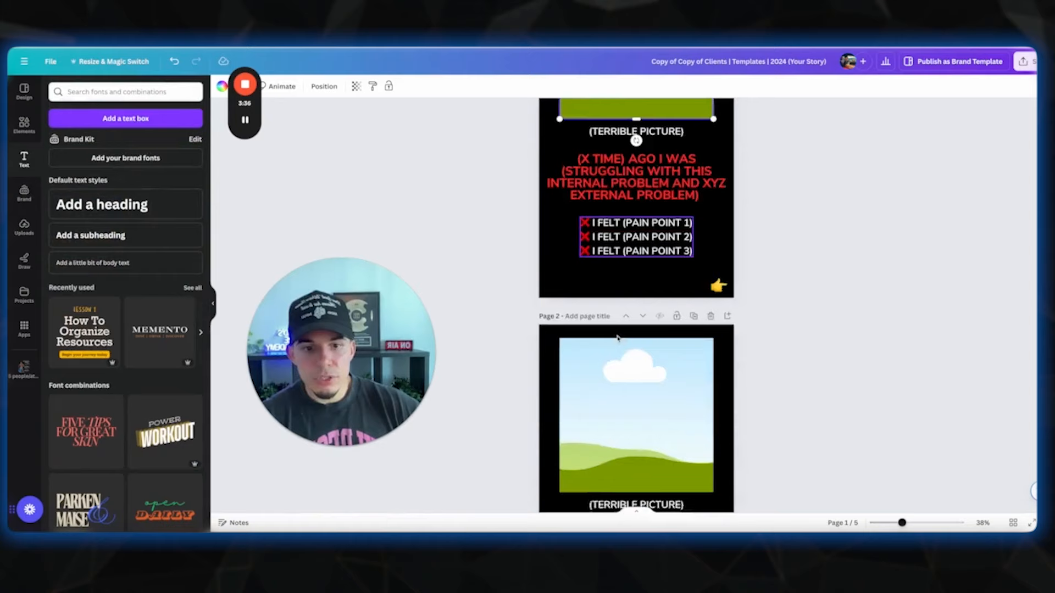
scroll(down, 3)
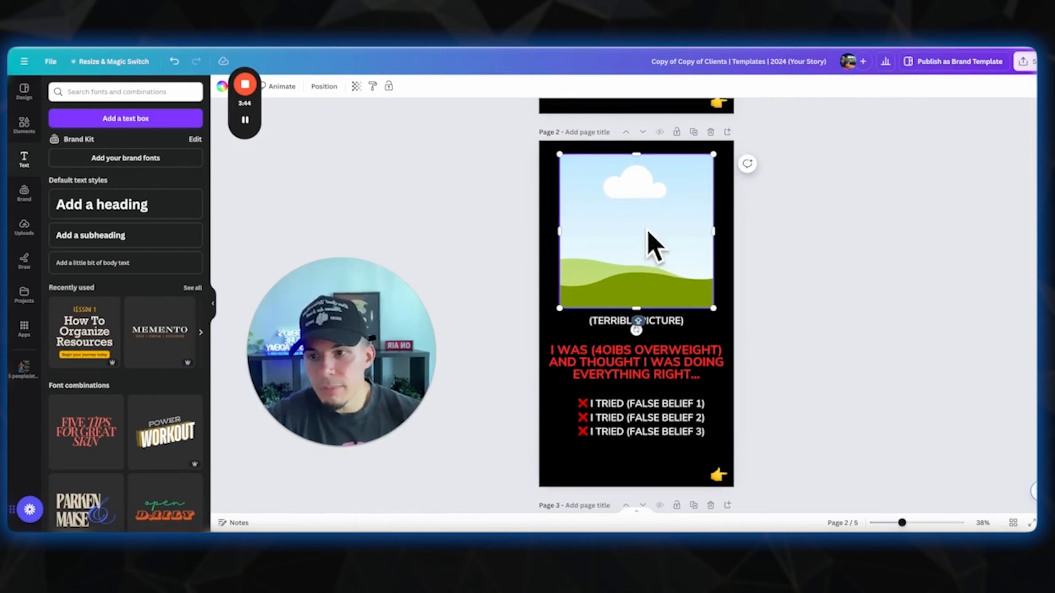
mouse_move(646, 231)
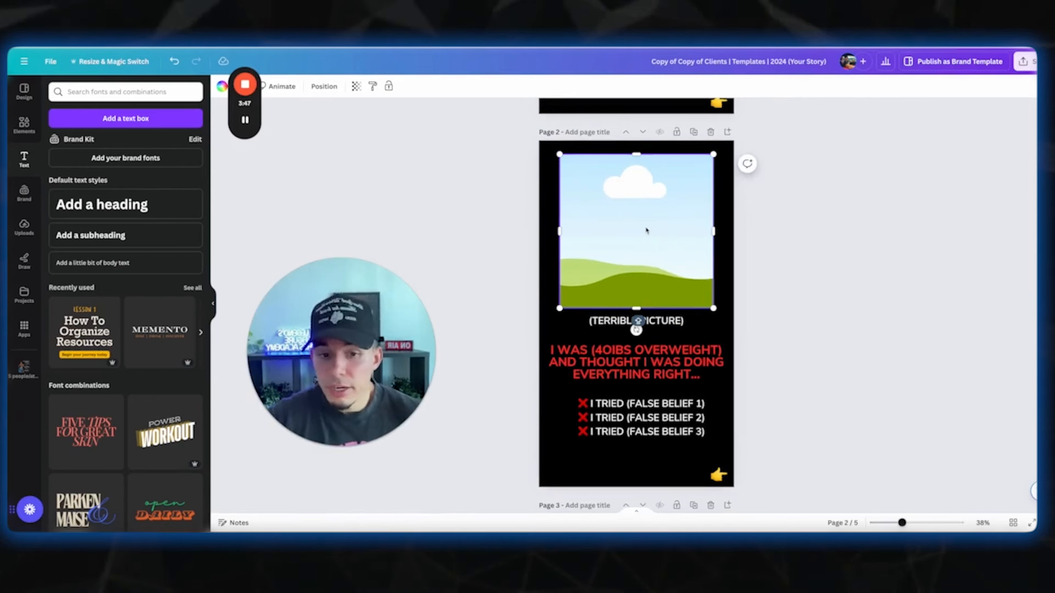
click(634, 362)
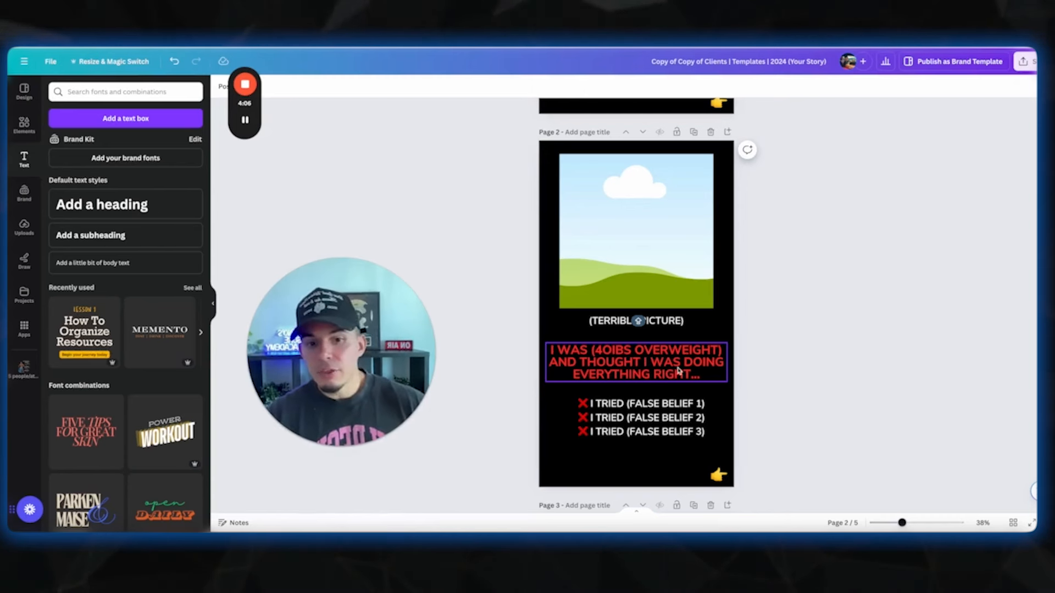
click(641, 418)
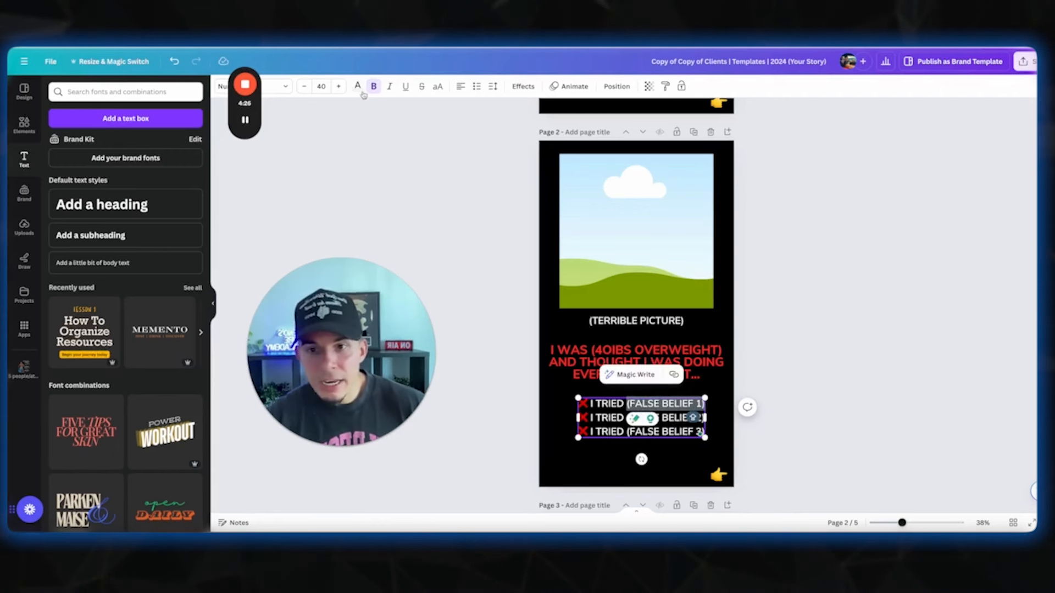
Colour page 2's bracketed false-belief placeholders red from Document colors
click(357, 86)
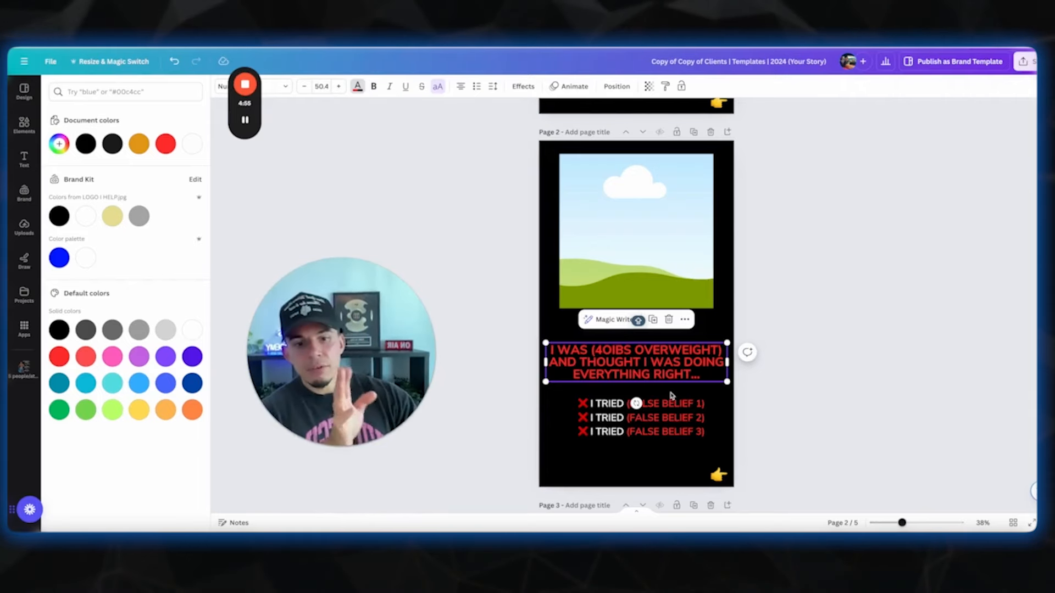
scroll(down, 3)
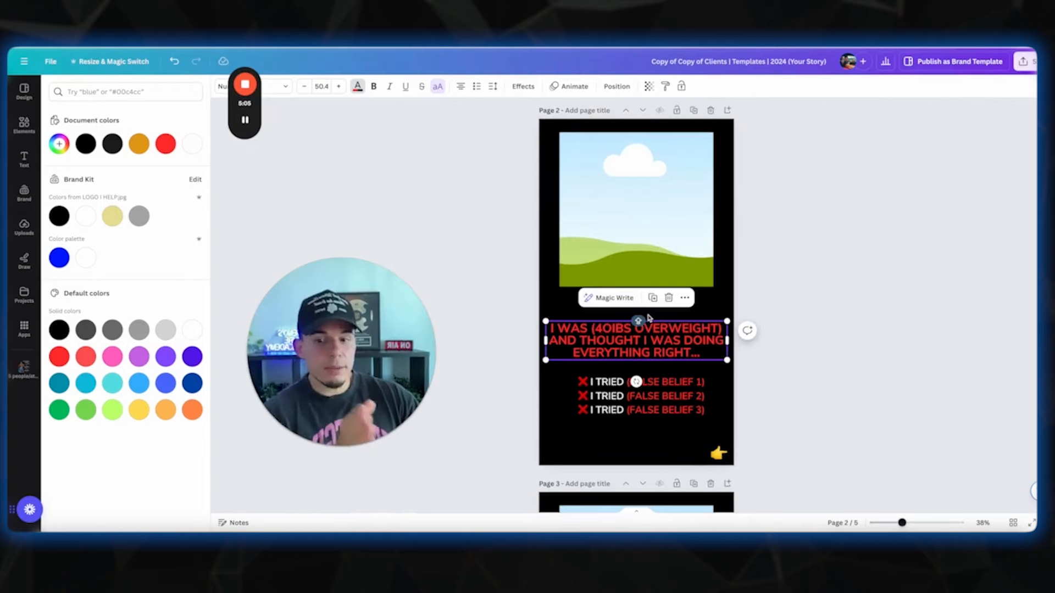
scroll(down, 3)
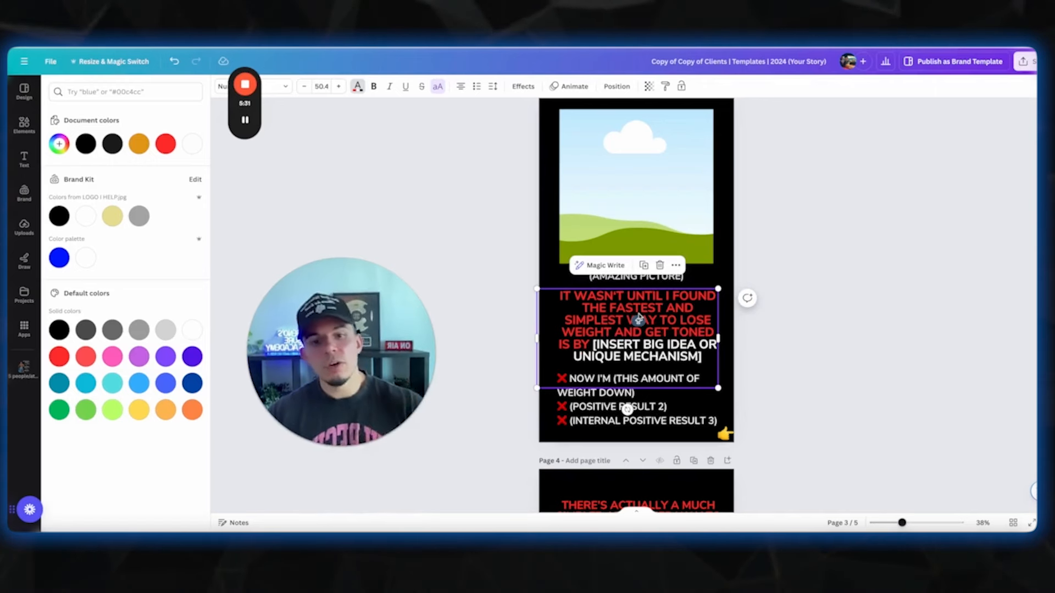
Replace the ❌ marks on page 3's three result lines with ✅ checkmarks
click(25, 159)
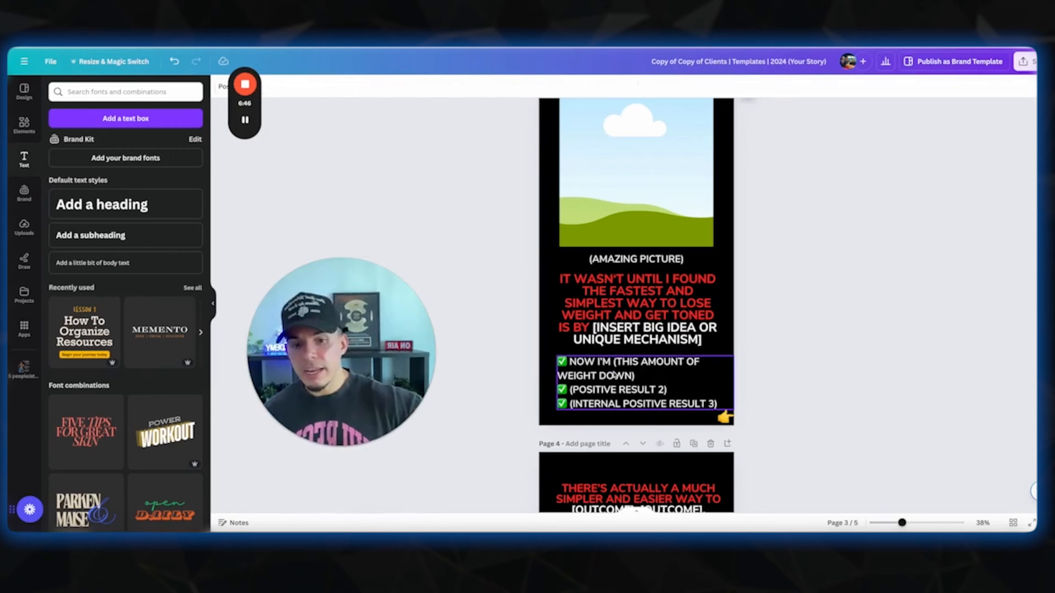
Scroll to page 4 and select its mechanism script text block
click(637, 382)
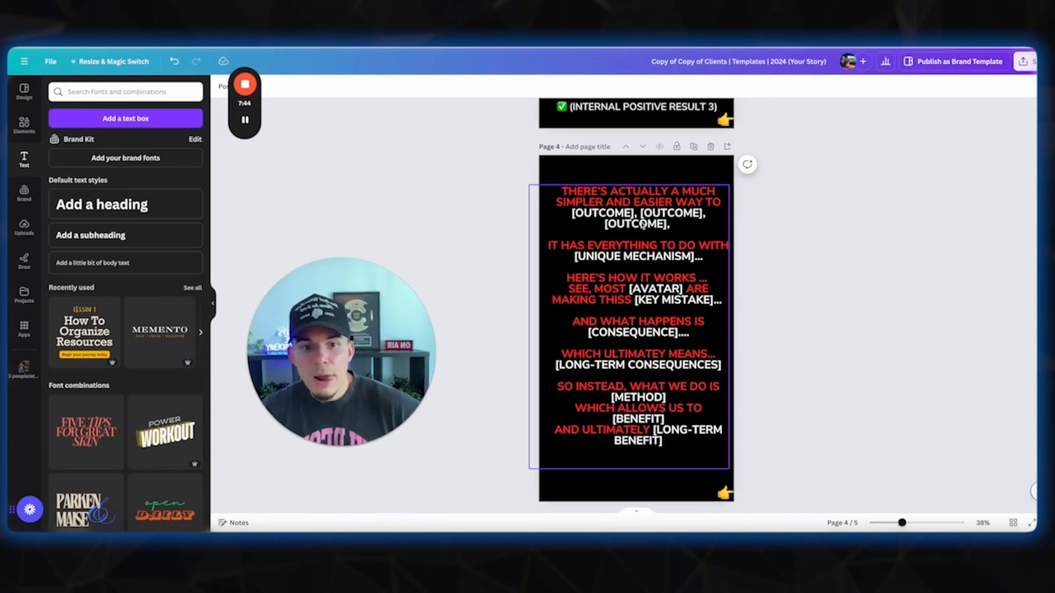
Correct ULTIMATELY and add blank lines between page 4's method, benefit and long-term benefit lines
click(637, 316)
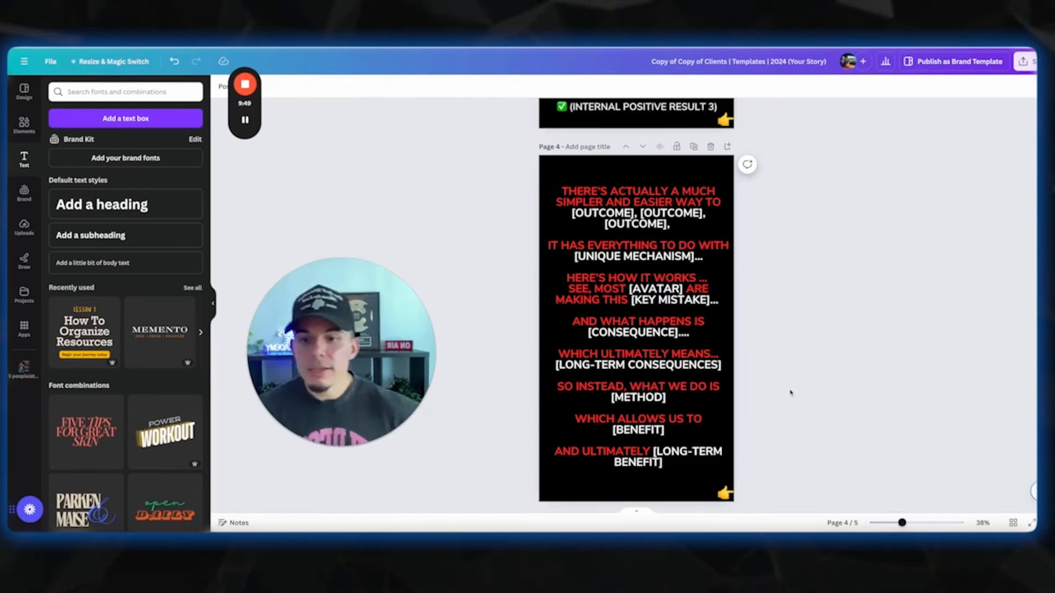
click(636, 321)
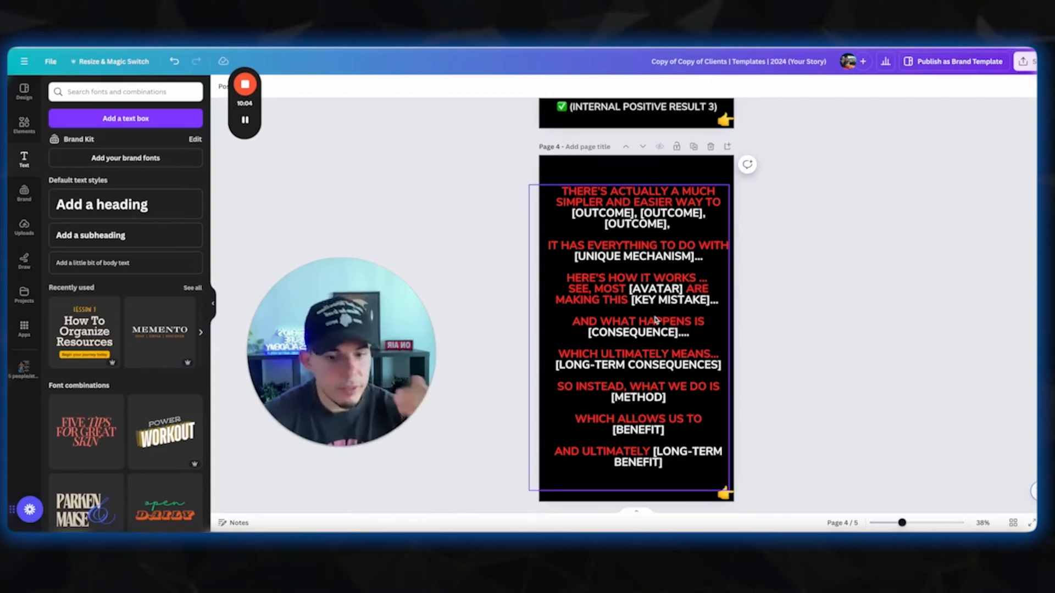
Review page 5's before photo slot and "Message me READY" call to action
scroll(down, 3)
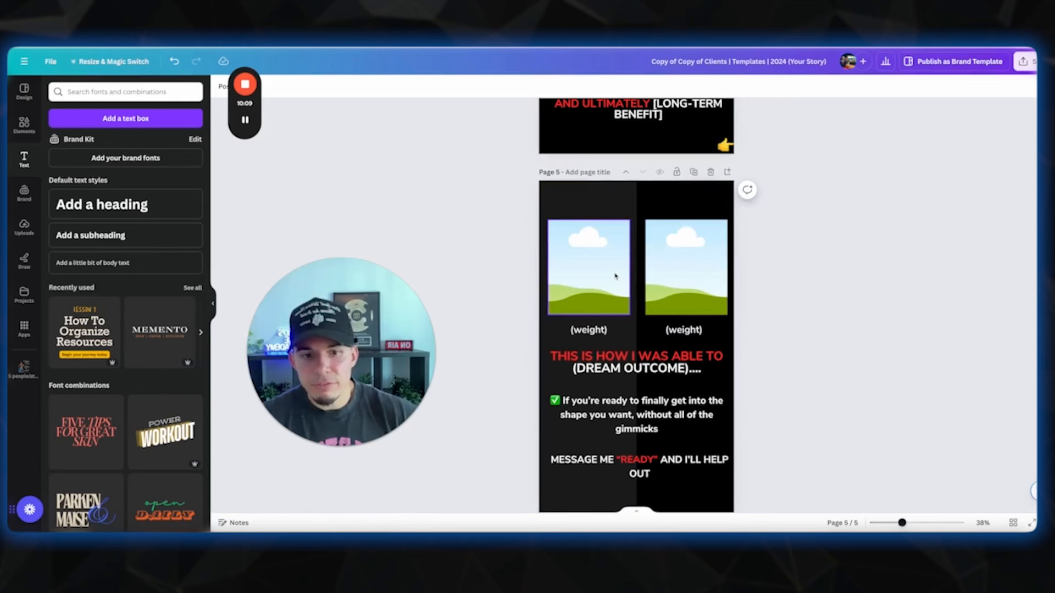
click(588, 329)
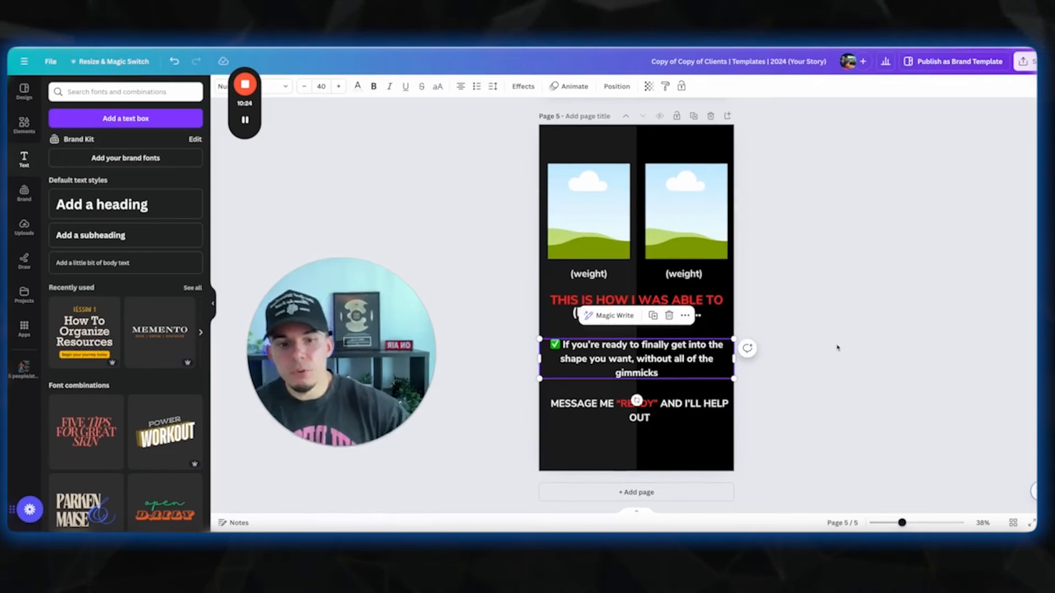
click(636, 410)
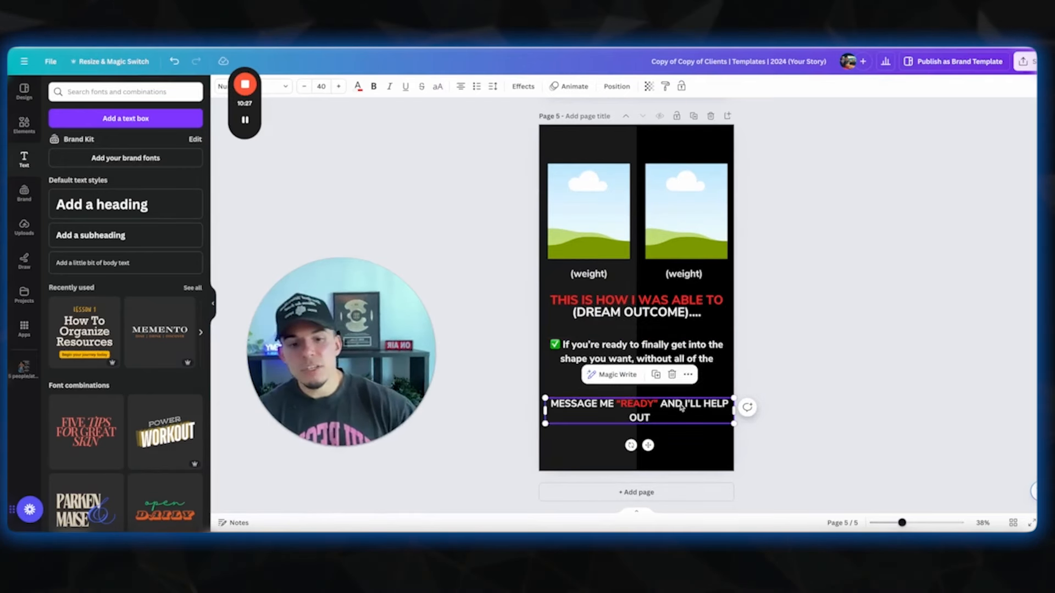
mouse_move(777, 287)
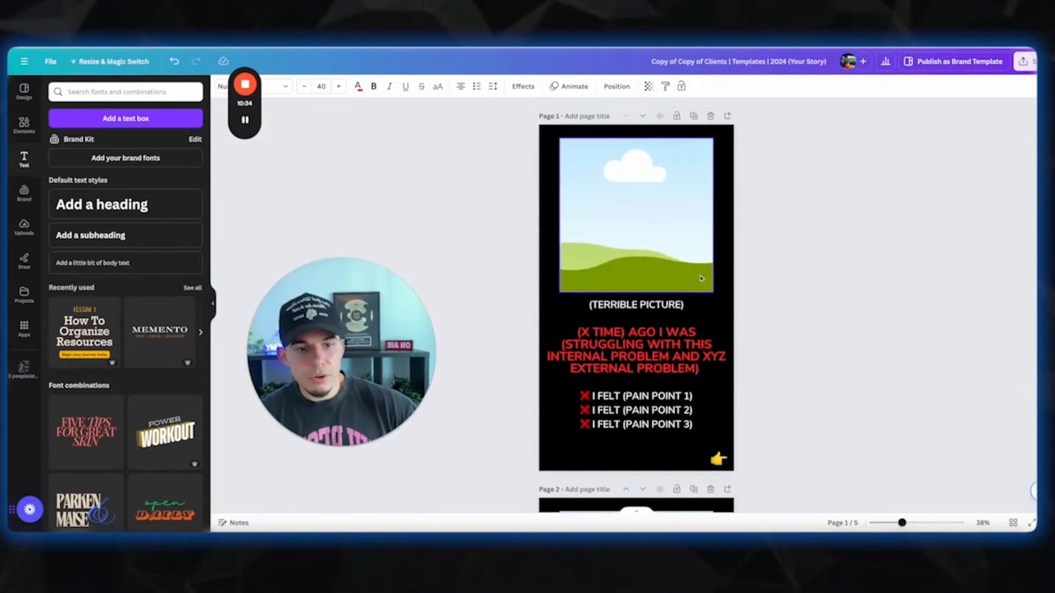
mouse_move(753, 296)
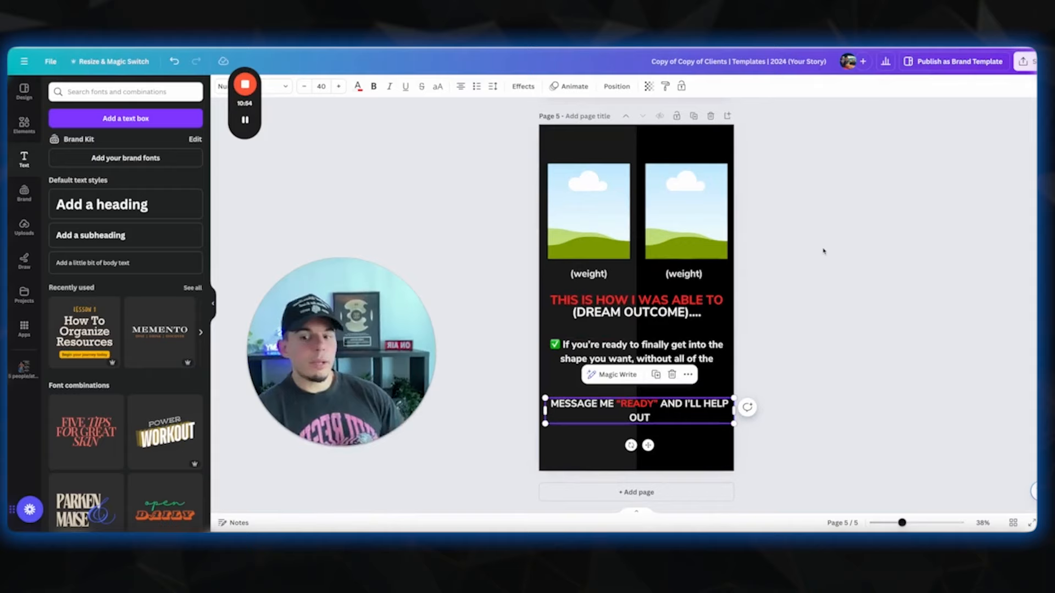
Check the page 5 and page 1 headline text, then scroll back to page 4's script
click(683, 274)
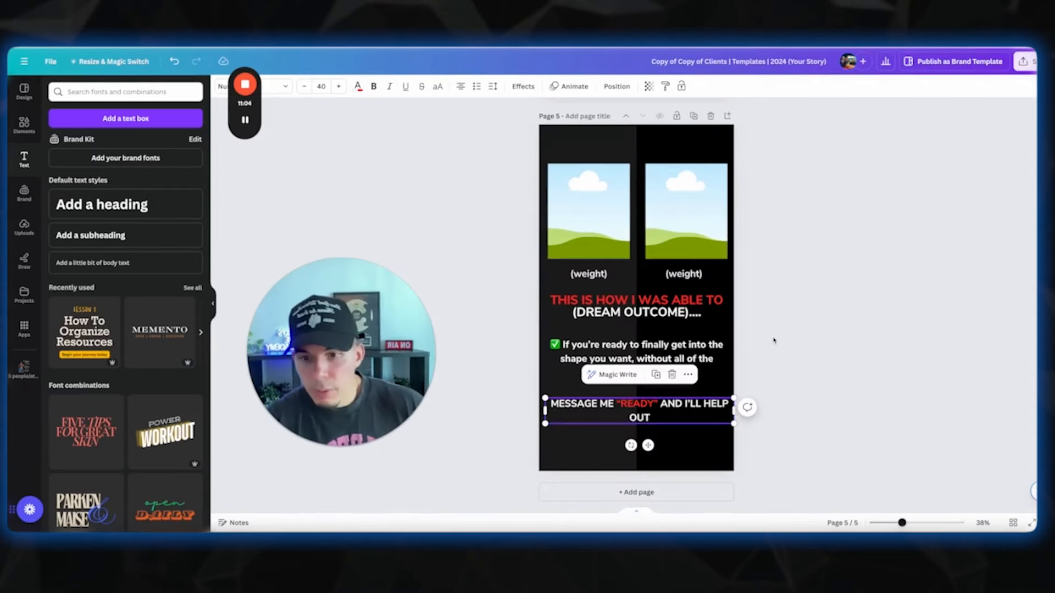
click(637, 305)
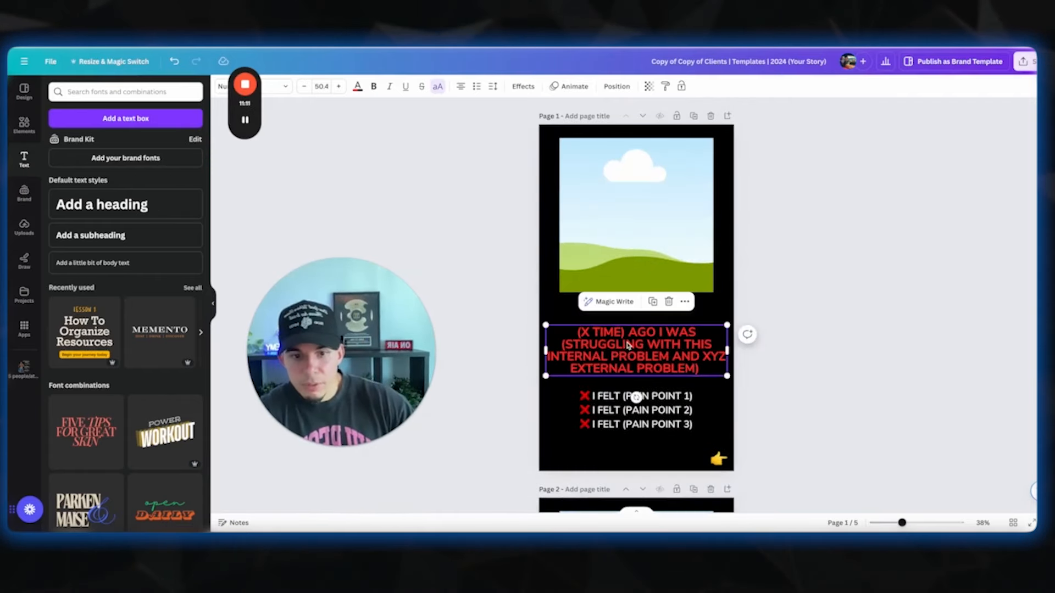
scroll(down, 3)
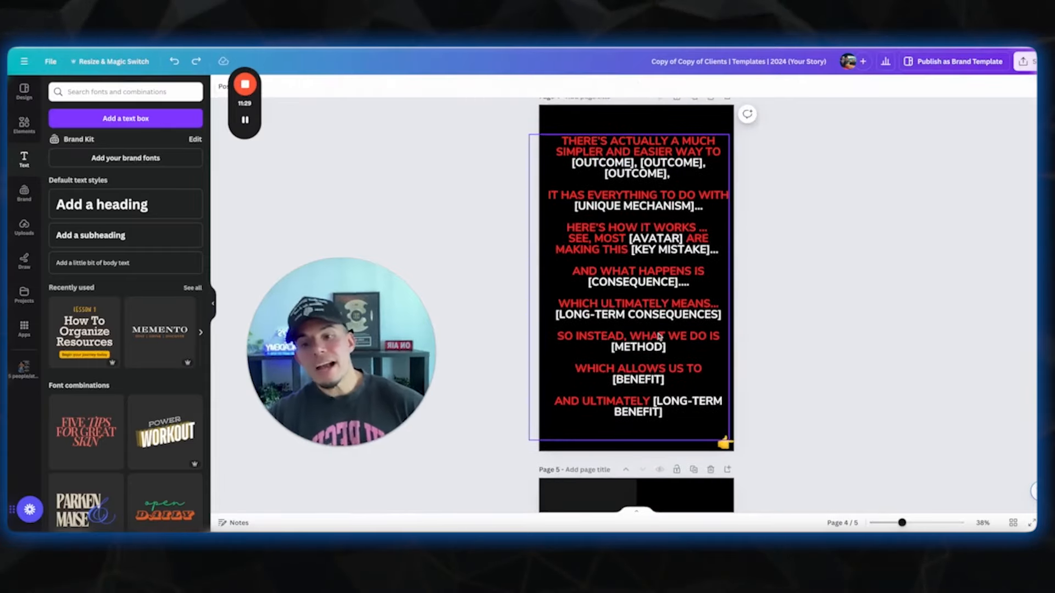
Scroll through pages 4 and 5, clear the selection, and return to page 1
scroll(down, 3)
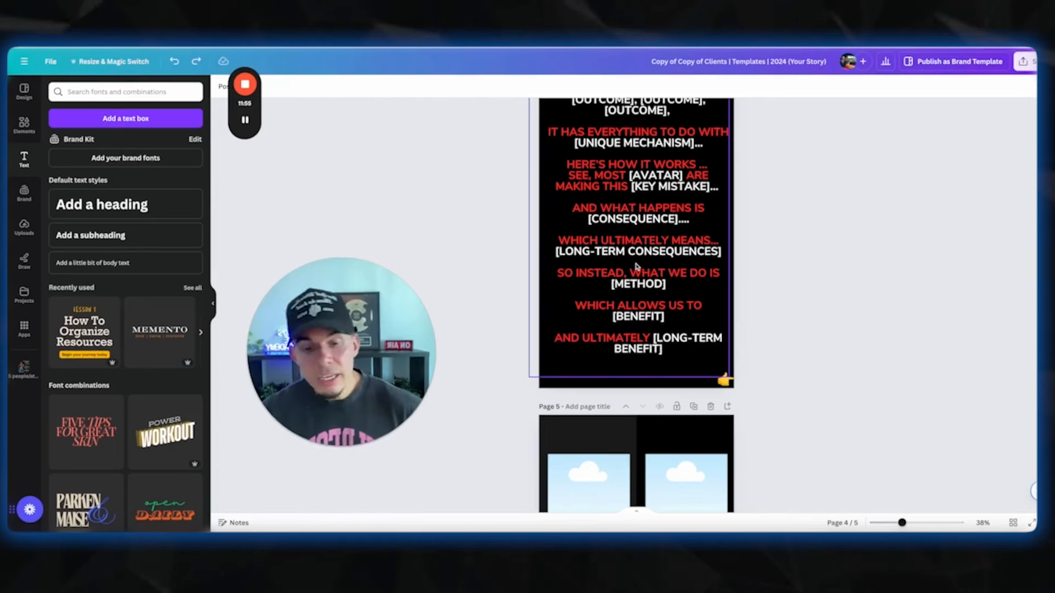
scroll(down, 3)
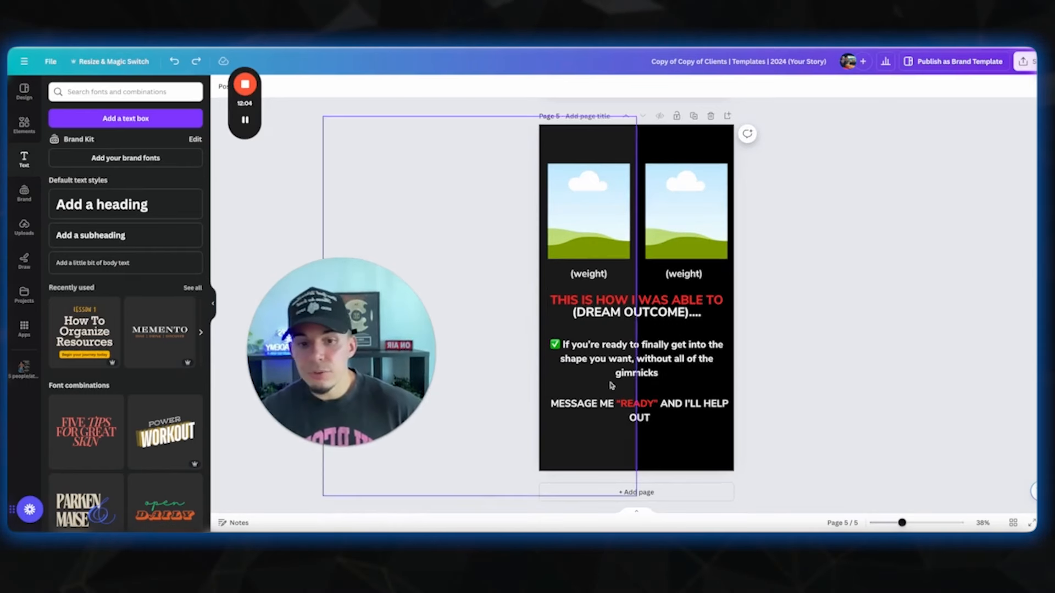
click(636, 358)
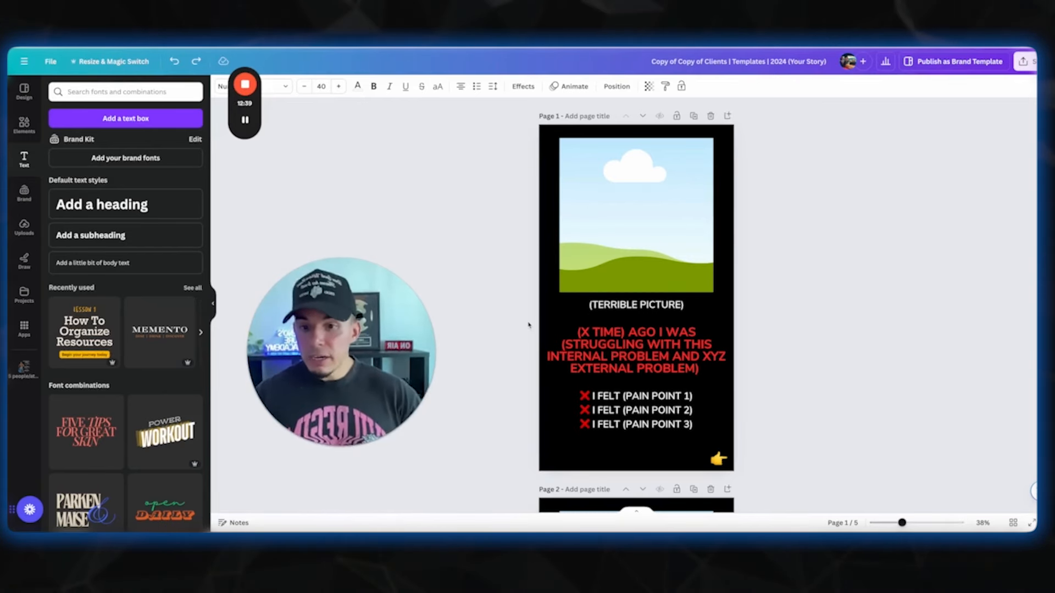
click(245, 119)
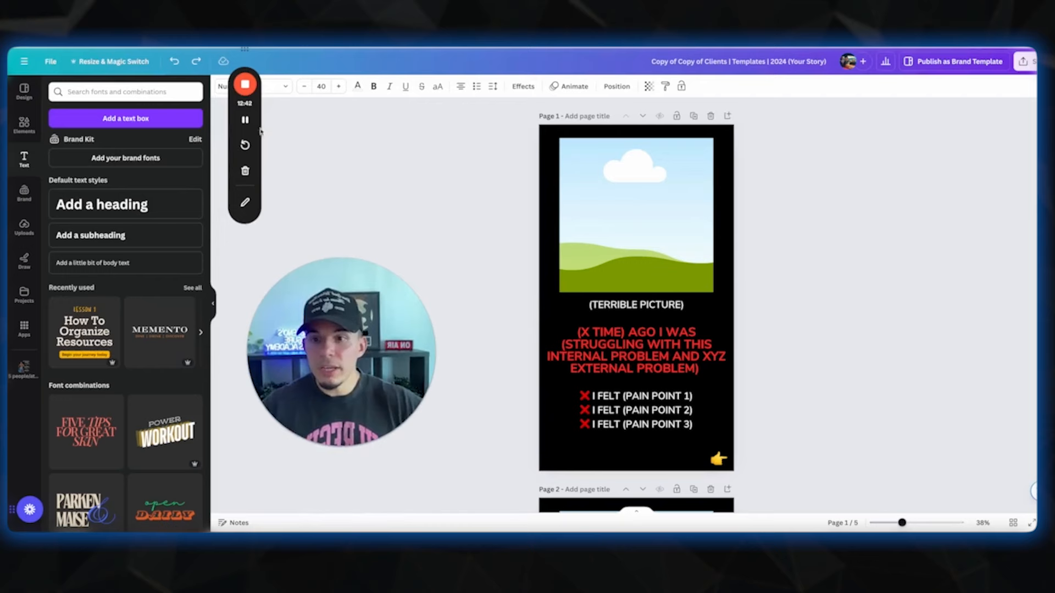
mouse_move(245, 120)
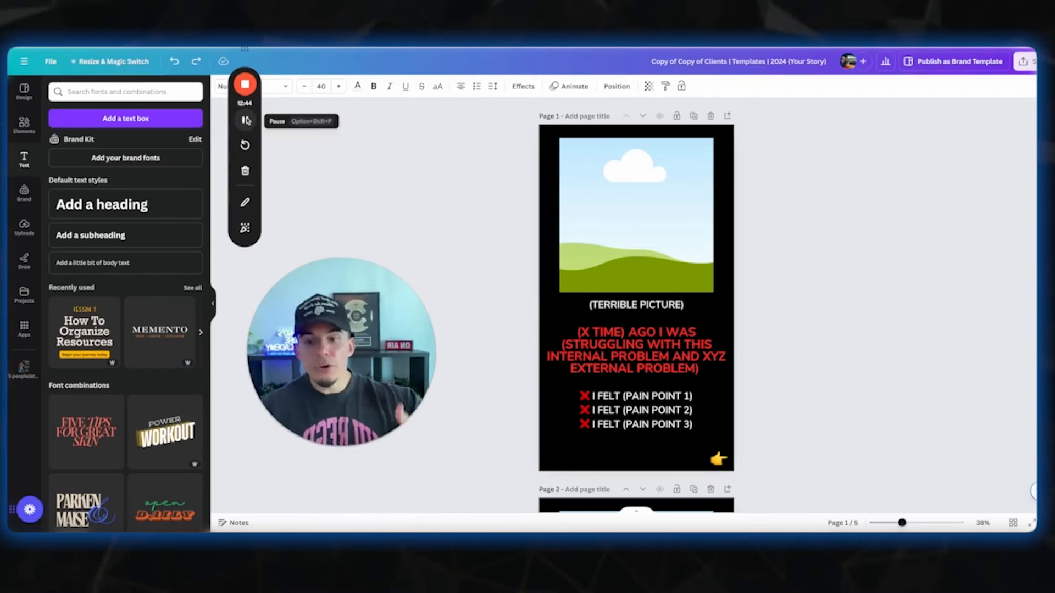